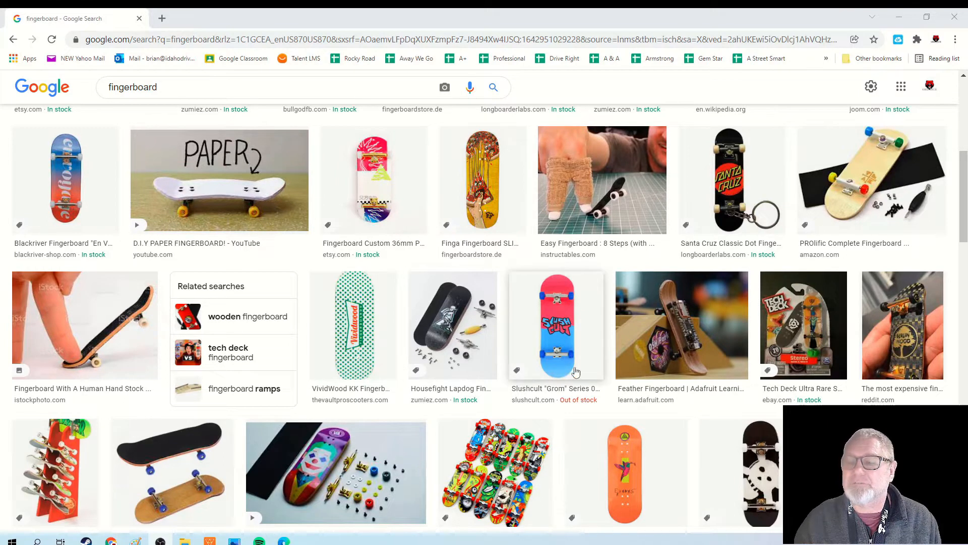
scroll(down, 3)
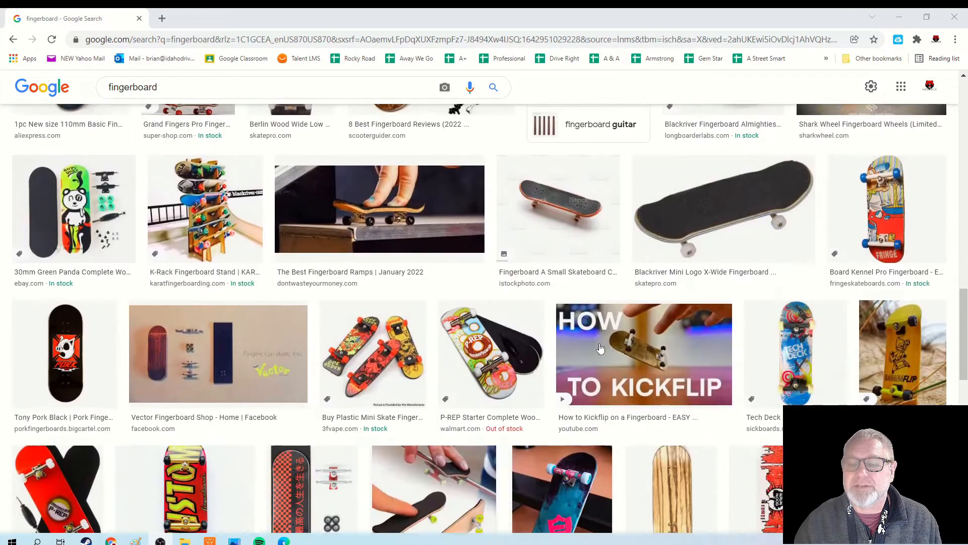
scroll(down, 3)
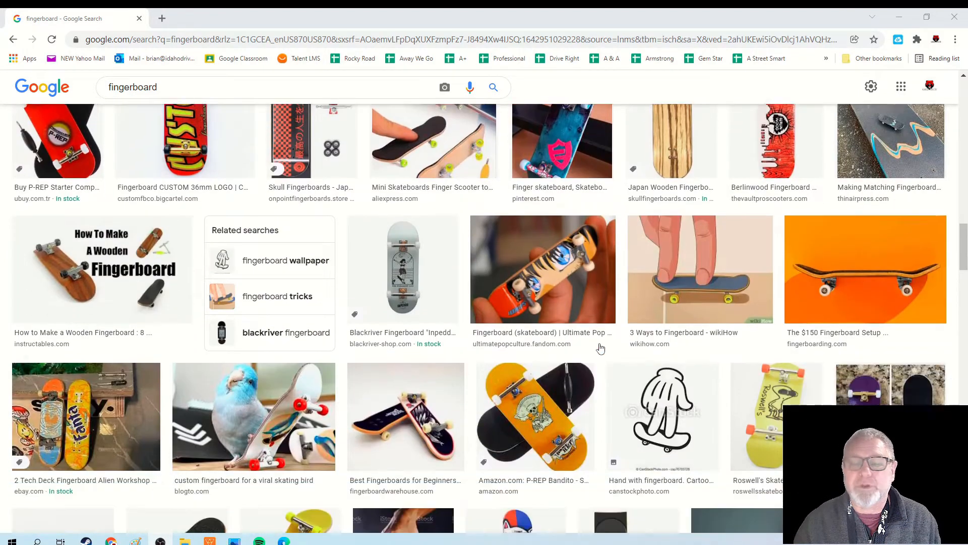
scroll(down, 3)
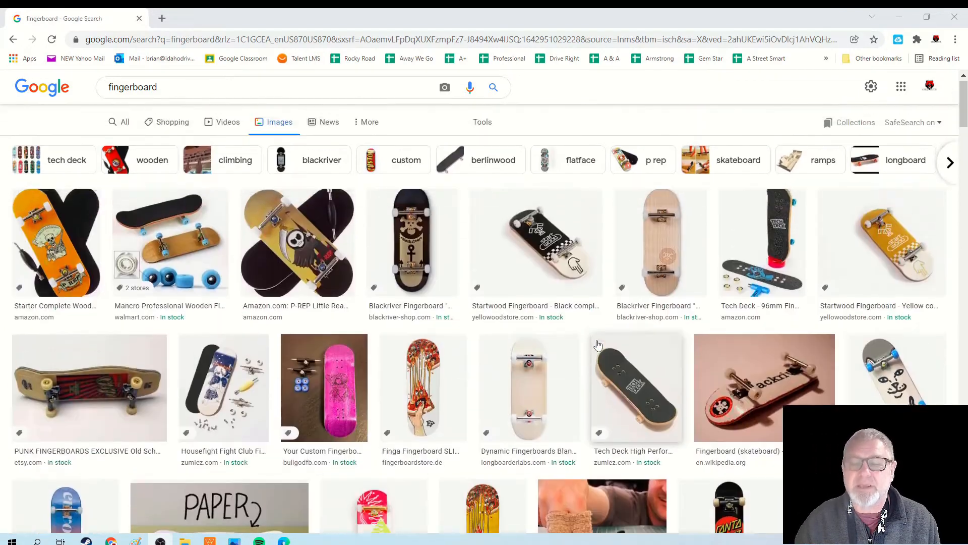
scroll(down, 3)
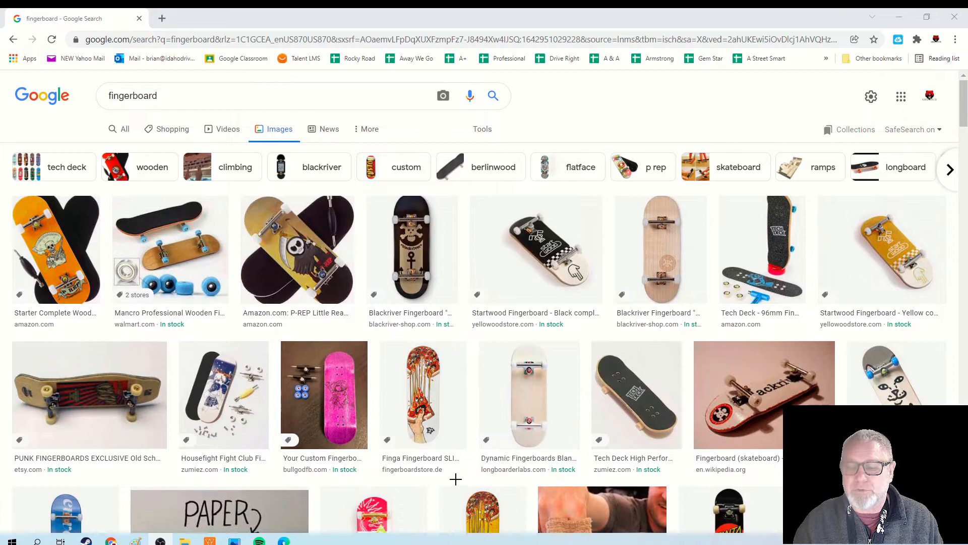